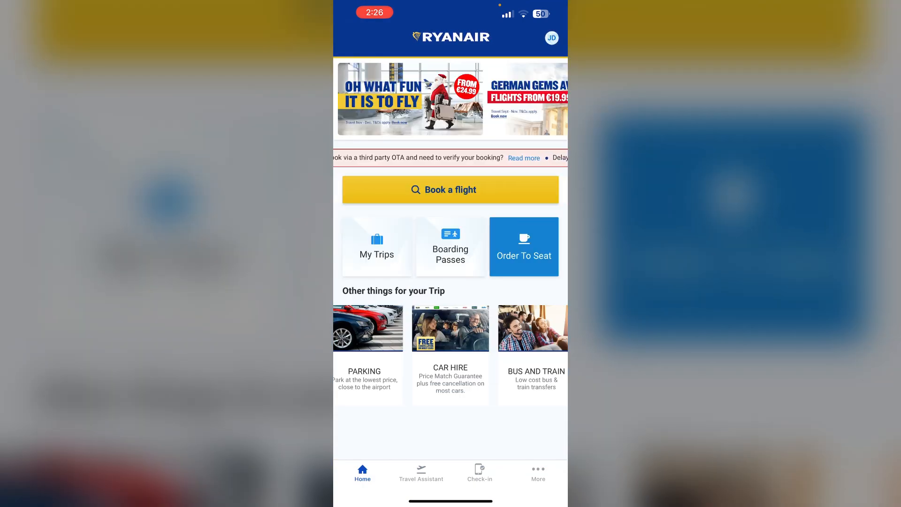
# - From the profile avatar, open Personal Information and scroll down to the Logout option
pyautogui.click(450, 246)
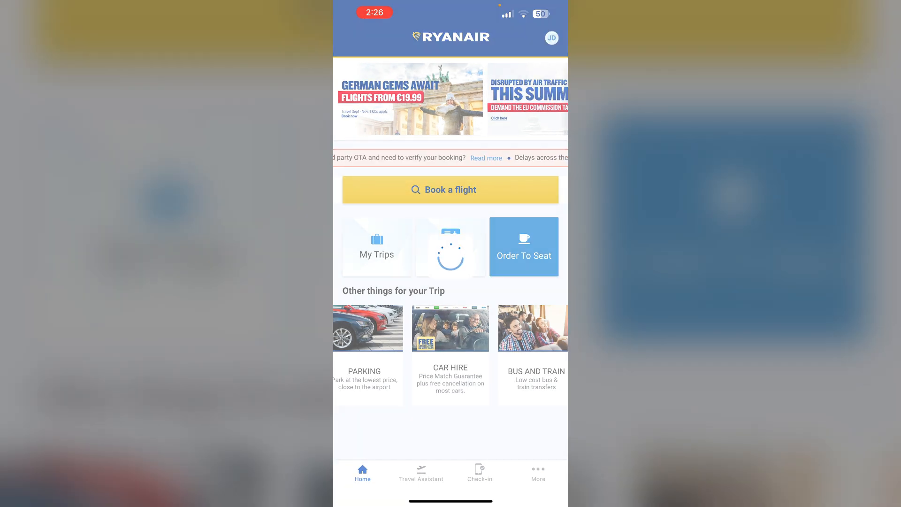
pyautogui.click(553, 36)
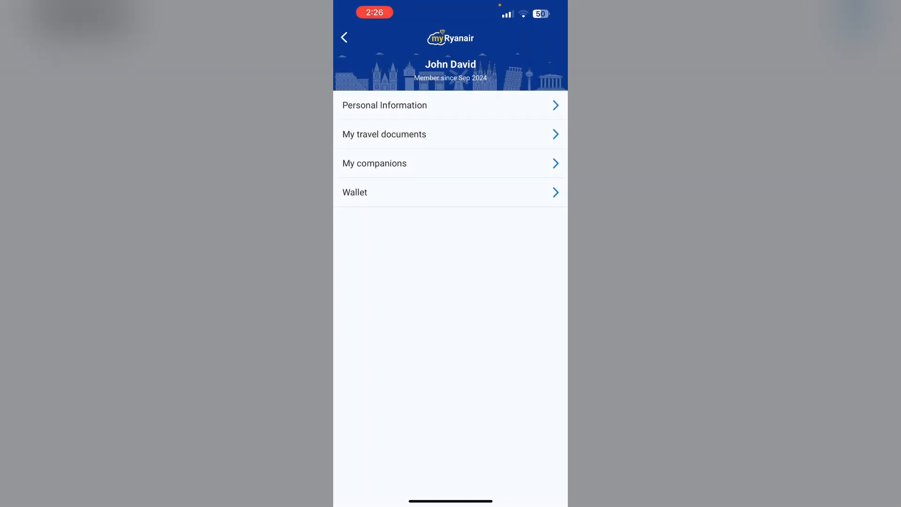
pyautogui.click(385, 106)
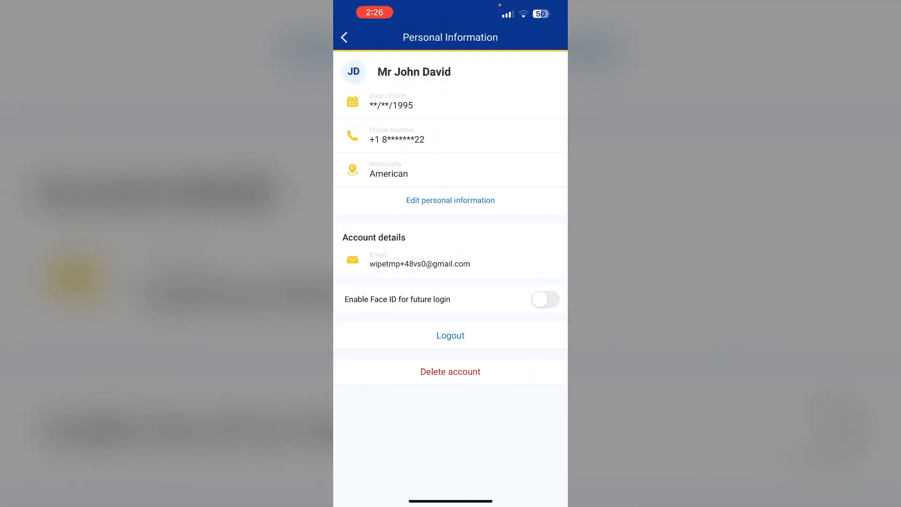
pyautogui.scroll(-3)
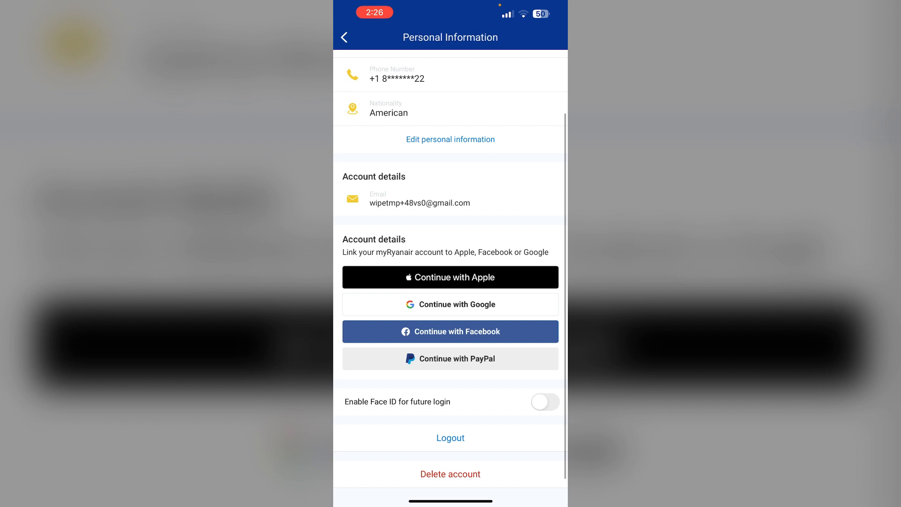